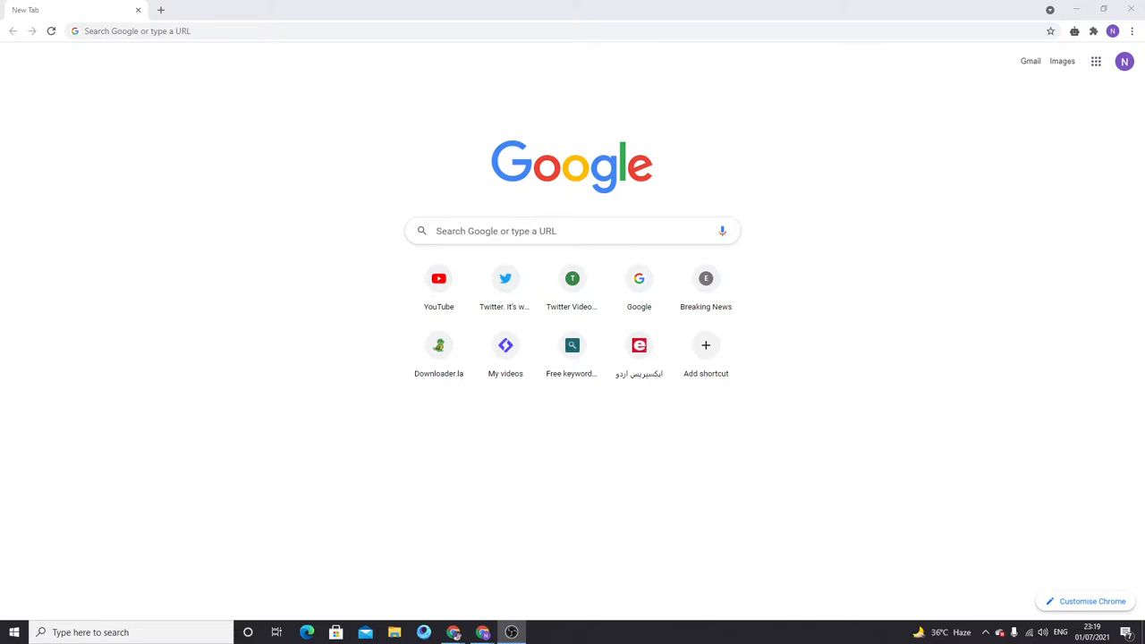
Go to Chrome Settings and open Clear browsing data under Privacy and security.
{"action": "left_click", "coordinate": [1134, 32]}
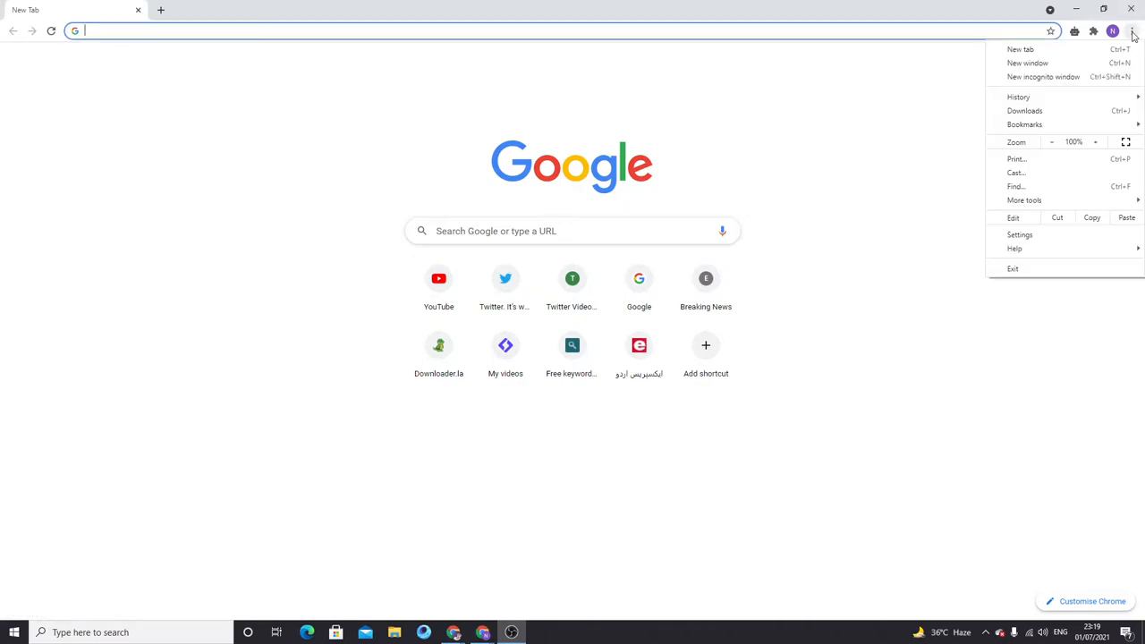
{"action": "mouse_move", "coordinate": [1048, 241]}
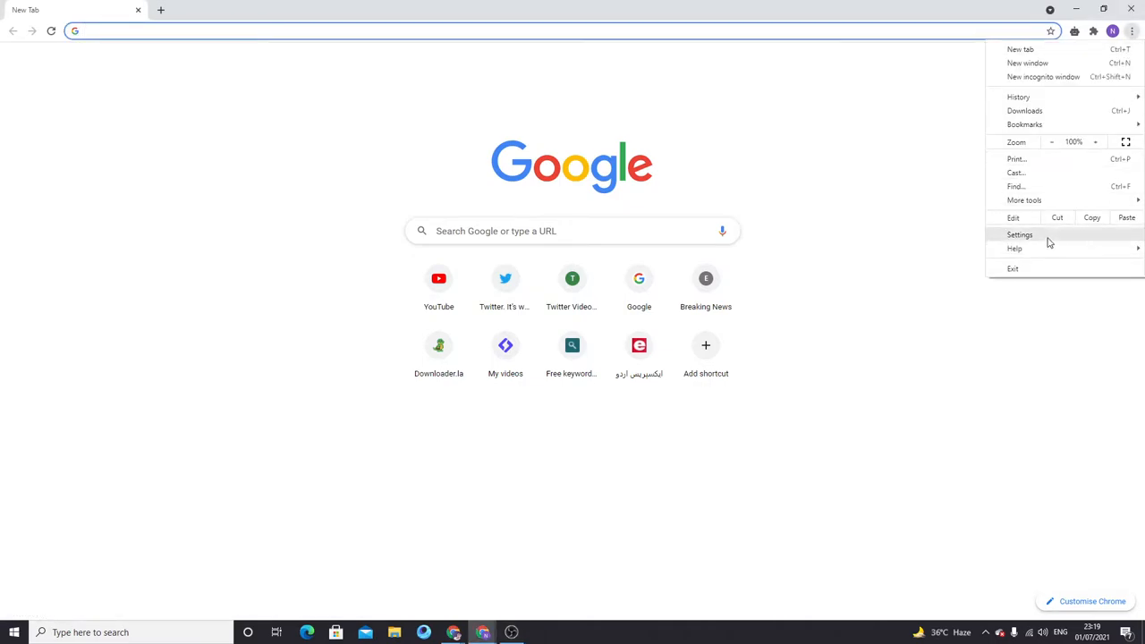
{"action": "left_click", "coordinate": [1018, 235]}
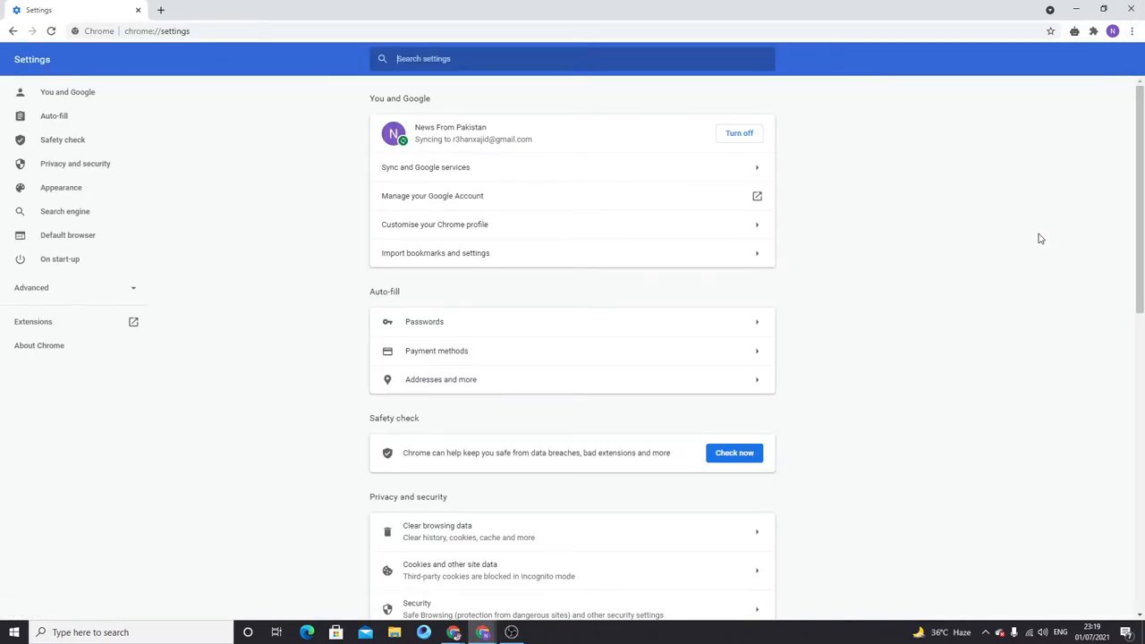
{"action": "scroll", "scroll_direction": "down", "scroll_amount": 3}
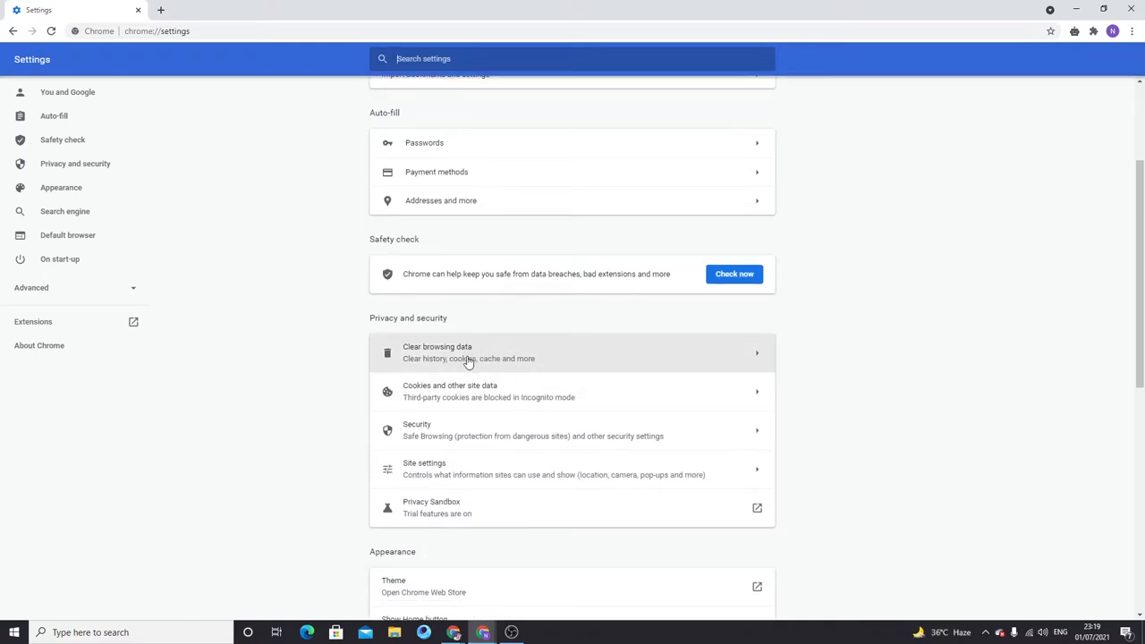
{"action": "left_click", "coordinate": [467, 352]}
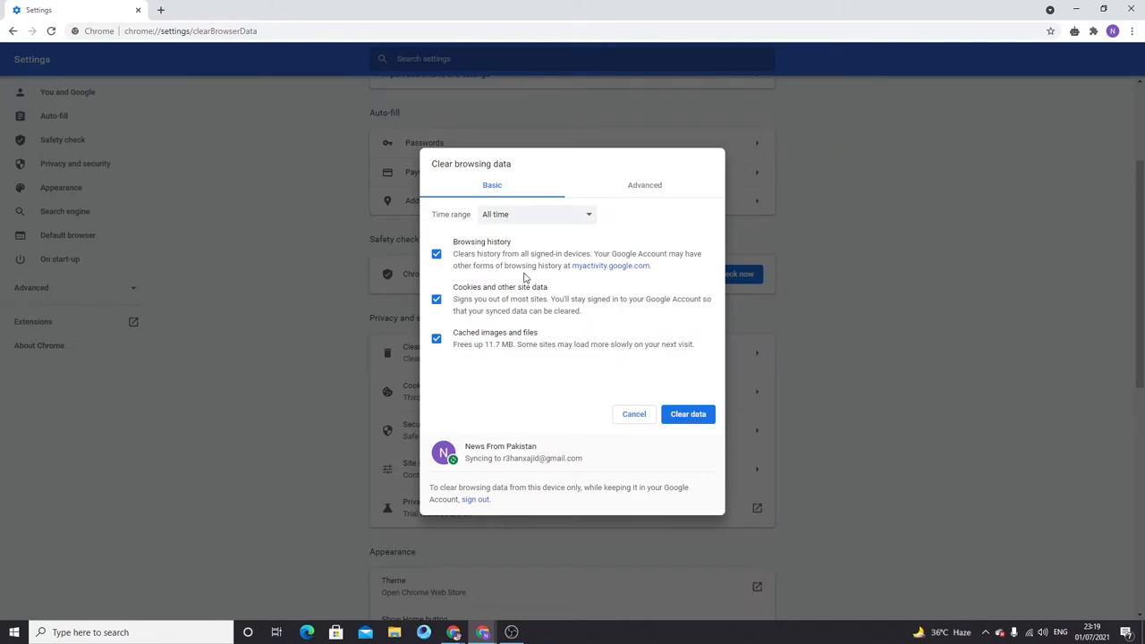
Clear all-time browsing history, cookies and cached images and files.
{"action": "left_click", "coordinate": [537, 214]}
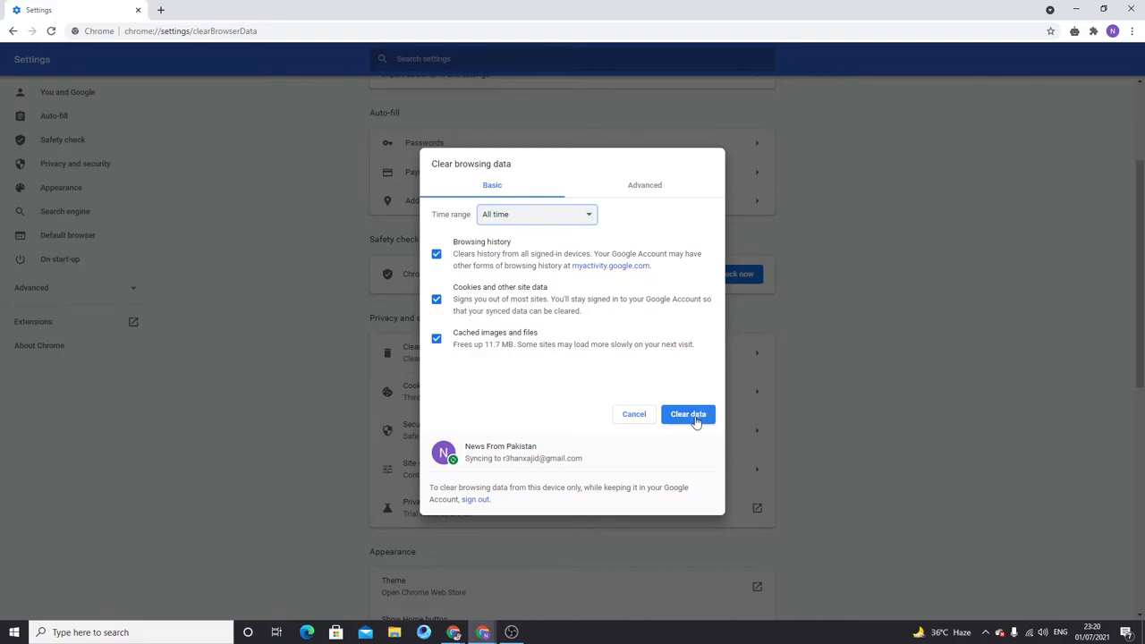
{"action": "left_click", "coordinate": [688, 414]}
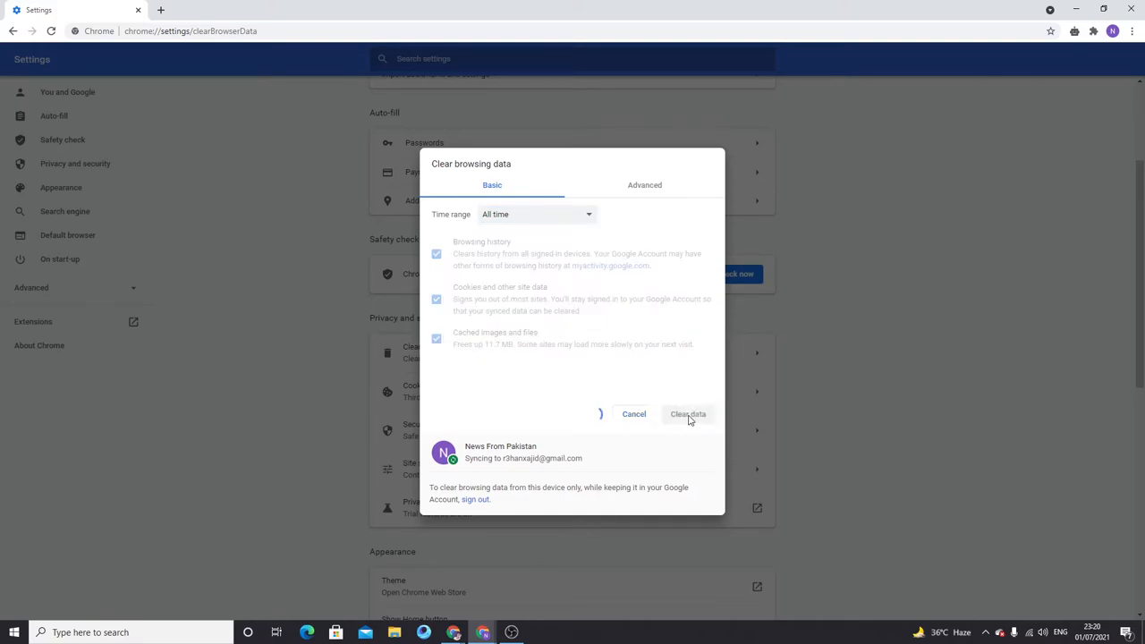
{"action": "left_click", "coordinate": [687, 415]}
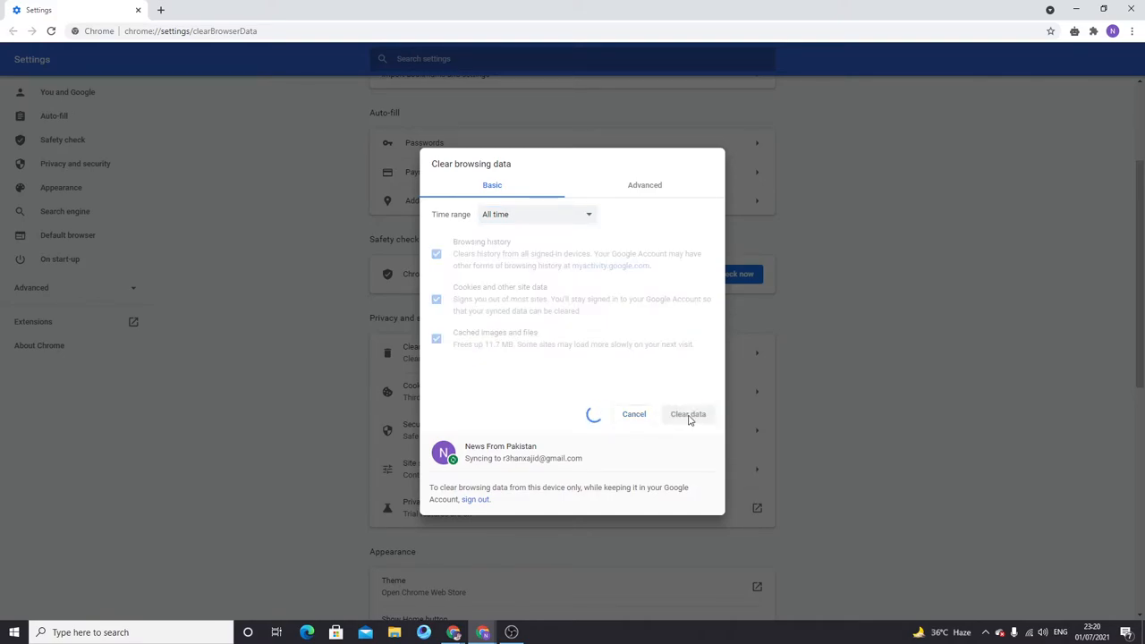
{"action": "left_click", "coordinate": [687, 414]}
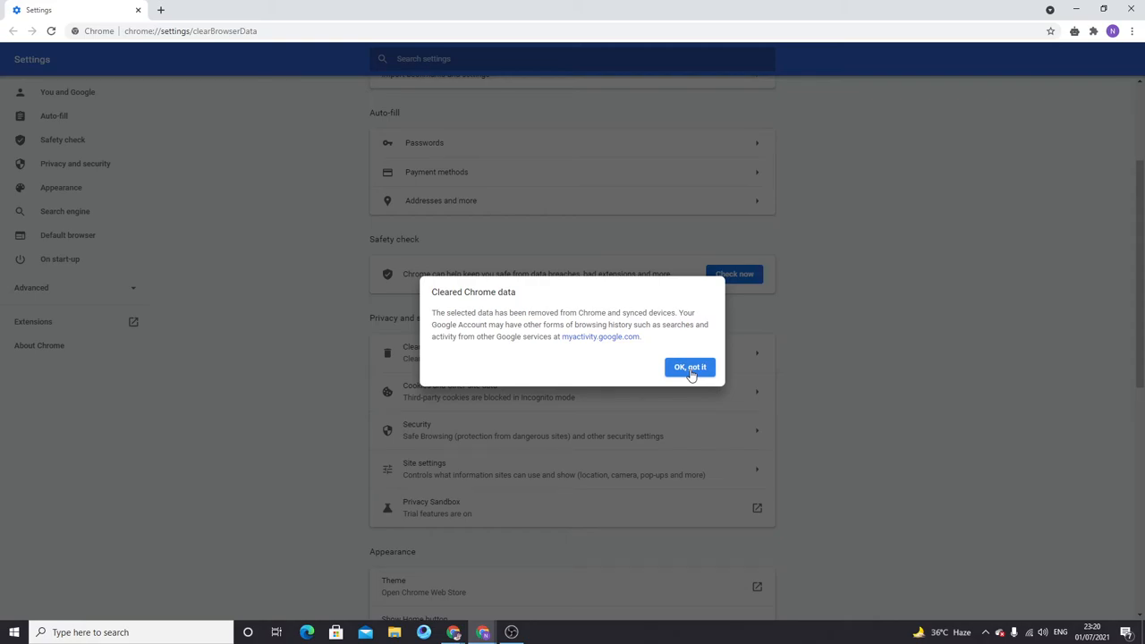
Dismiss the Cleared Chrome data notice and return to the top of Settings.
{"action": "left_click", "coordinate": [688, 367]}
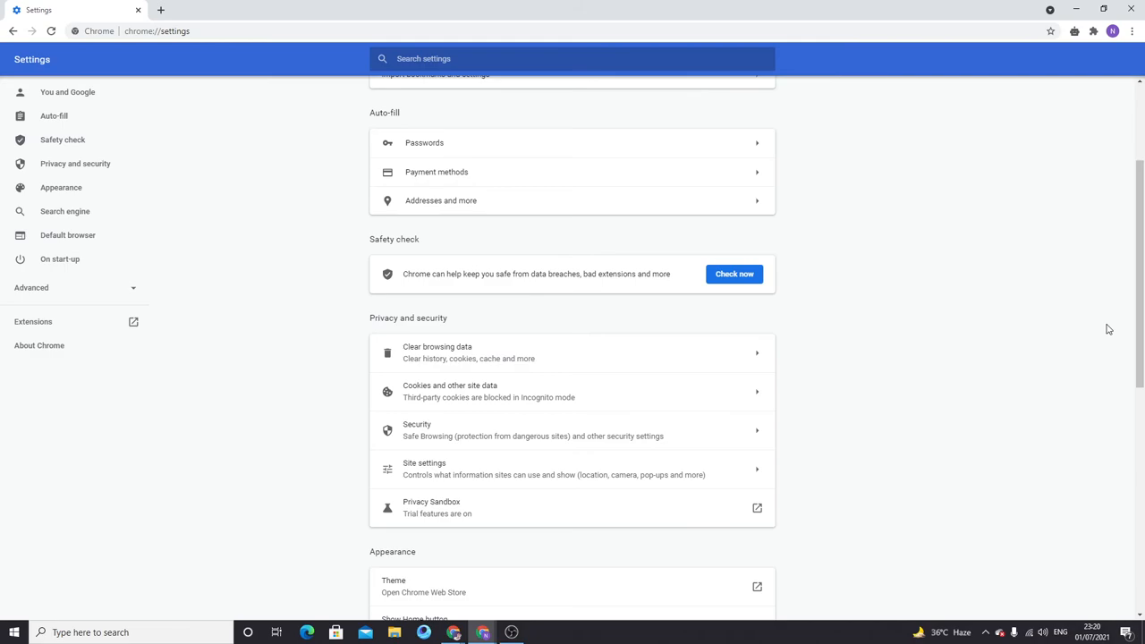
{"action": "scroll", "scroll_direction": "up", "scroll_amount": 3}
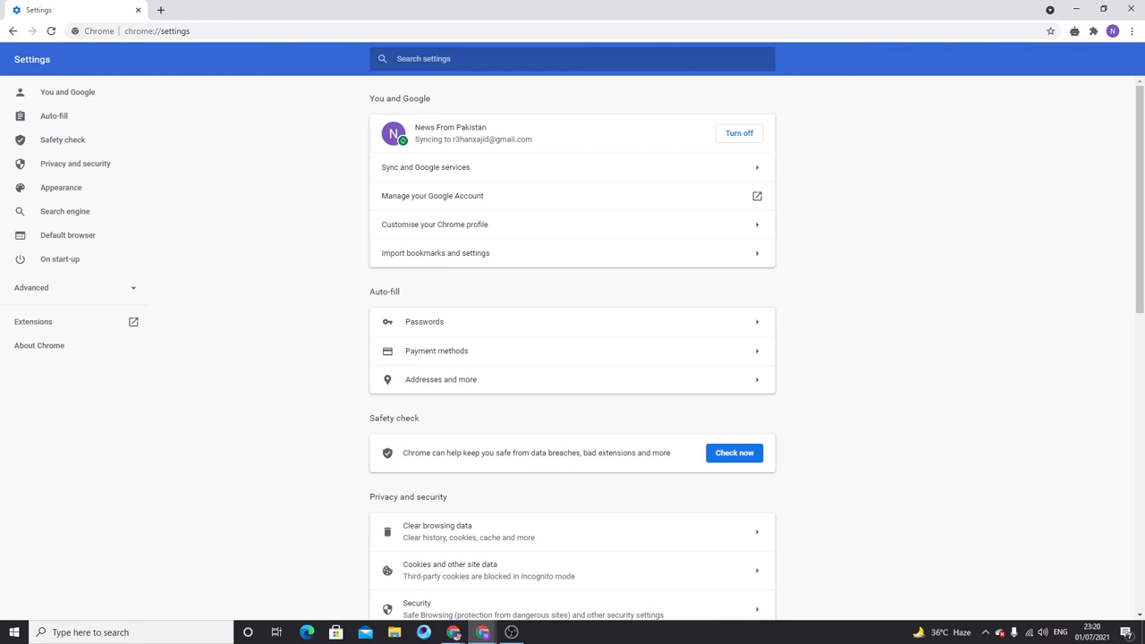